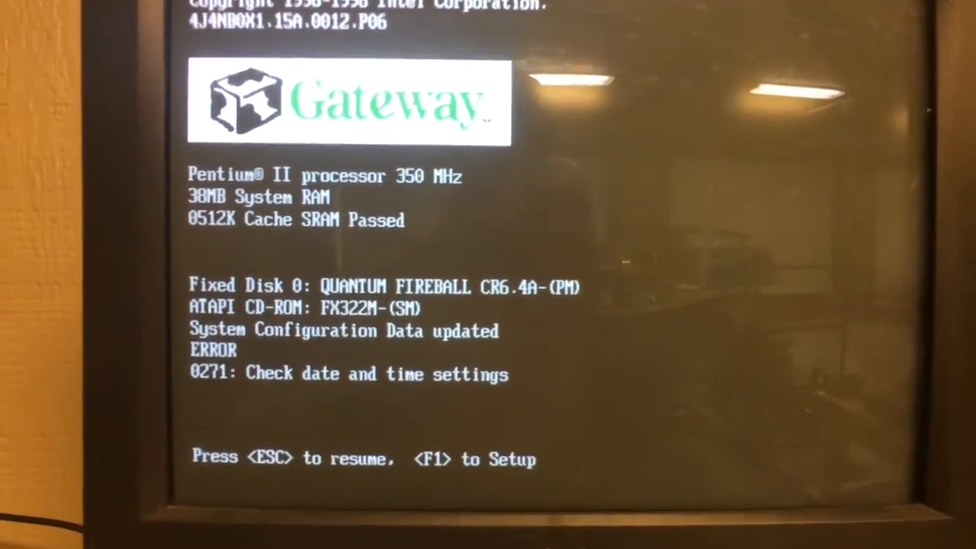
- Dismiss the Gateway POST date-and-time error with F1 so booting continues into Windows 98
key("f1")
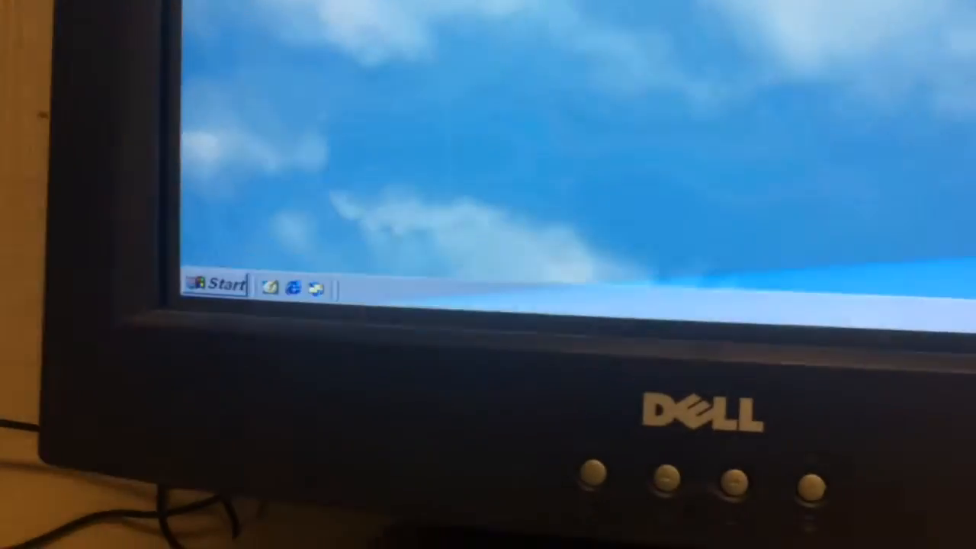
- Check System Properties in Control Panel for the Pentium II processor and 192.0MB RAM
left_click(220, 284)
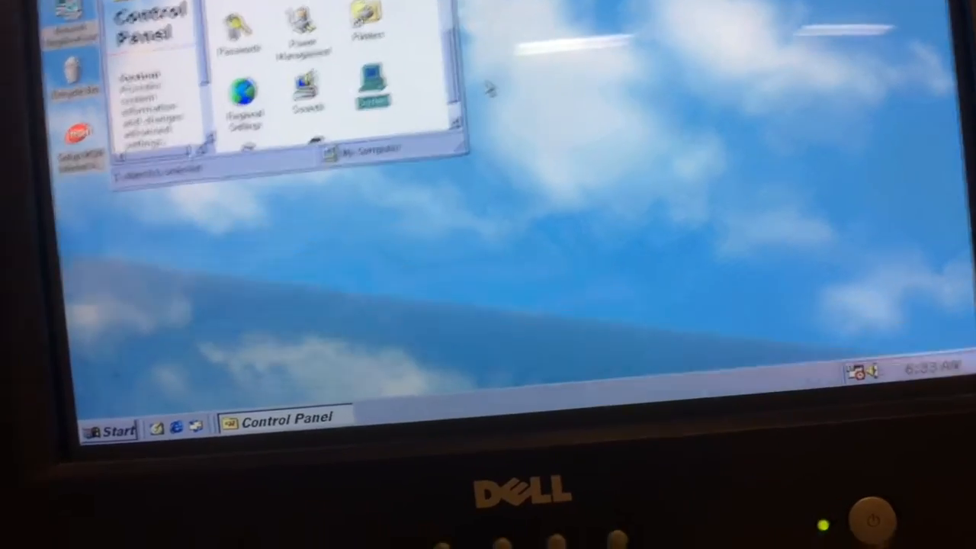
double_click(372, 88)
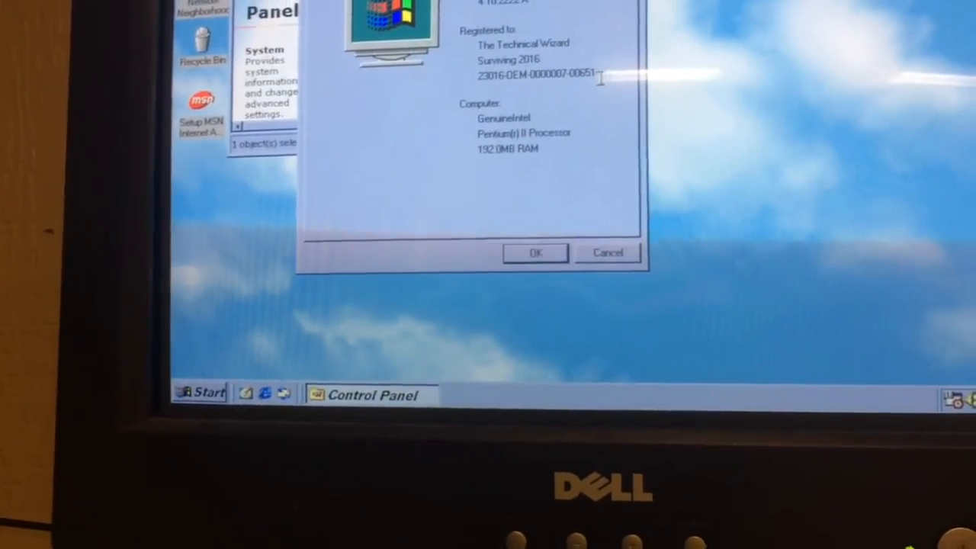
left_click(535, 252)
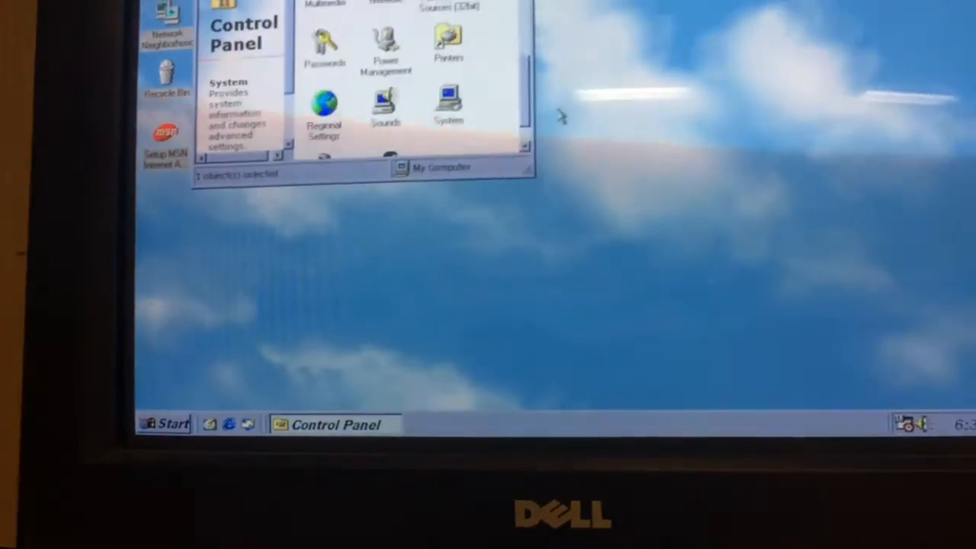